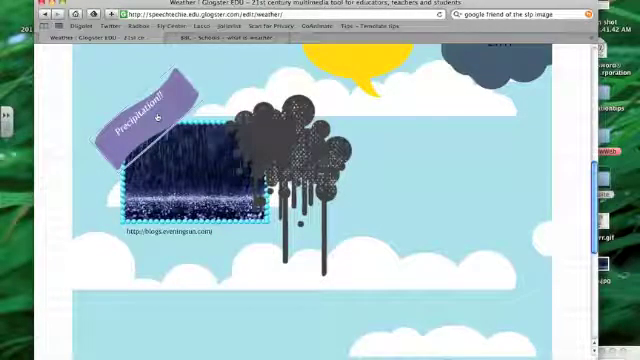
Bring up the Sound tool's webcam-grab recorder ready to capture an audio clip for the glog.
click(150, 104)
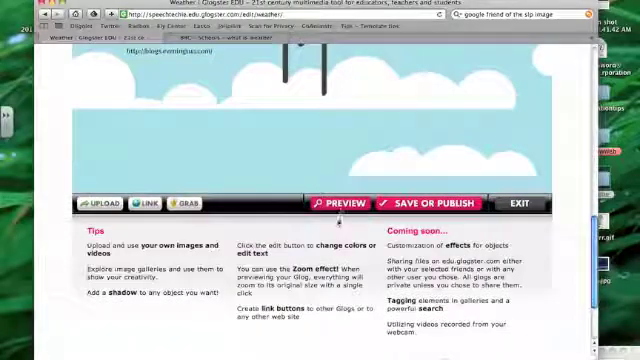
click(328, 204)
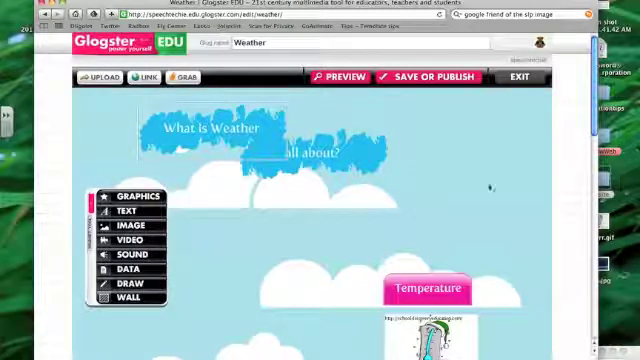
scroll(down, 3)
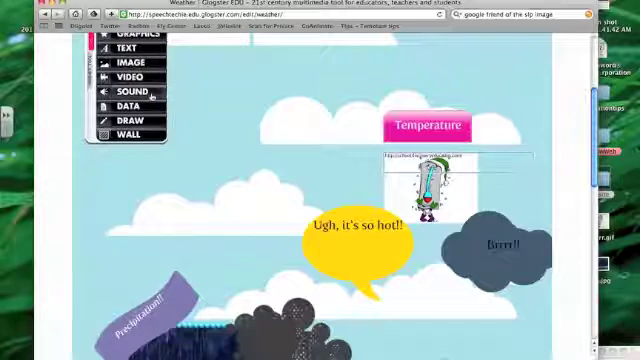
click(124, 88)
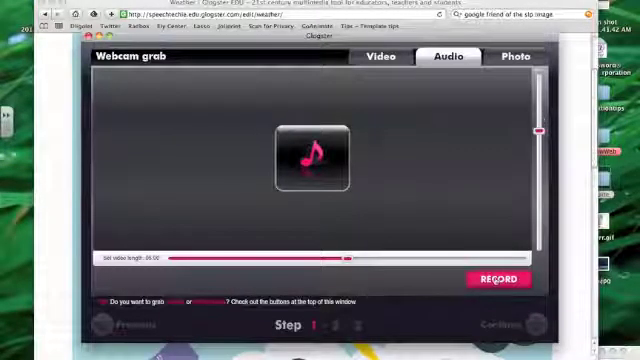
Allow microphone access, record and stop a test clip, then reset the recorder.
click(488, 280)
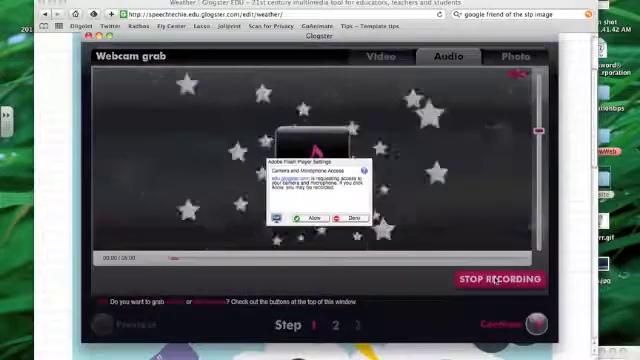
click(302, 216)
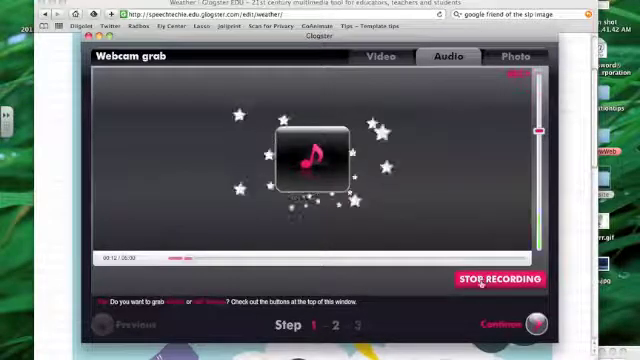
click(502, 278)
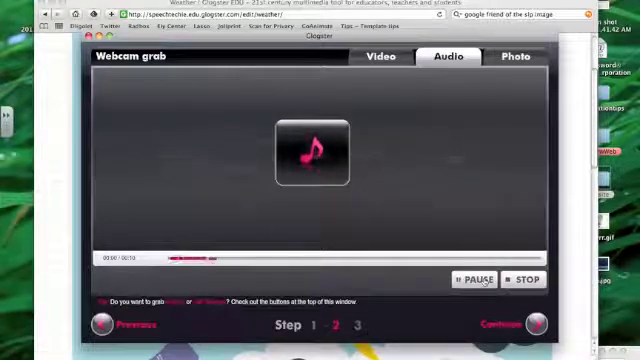
click(476, 280)
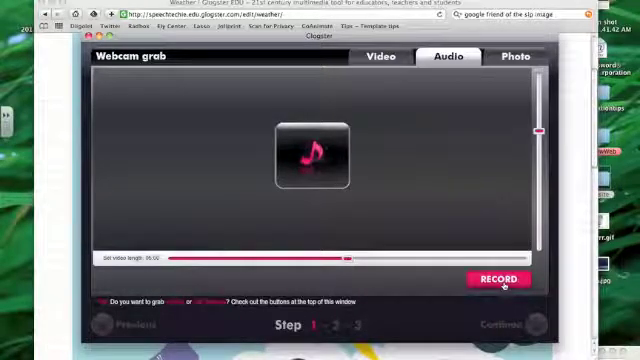
Record a new clip, name it 'when its hot' and save it to the Glogster gallery.
click(500, 280)
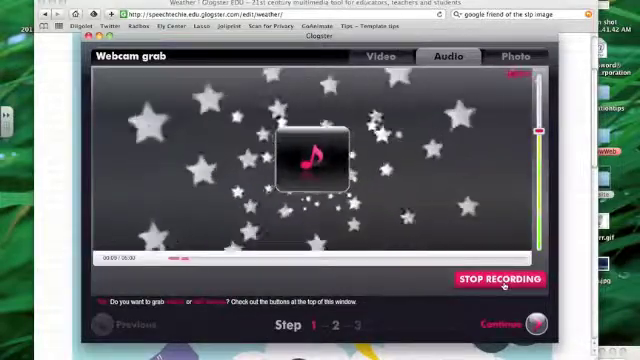
click(504, 278)
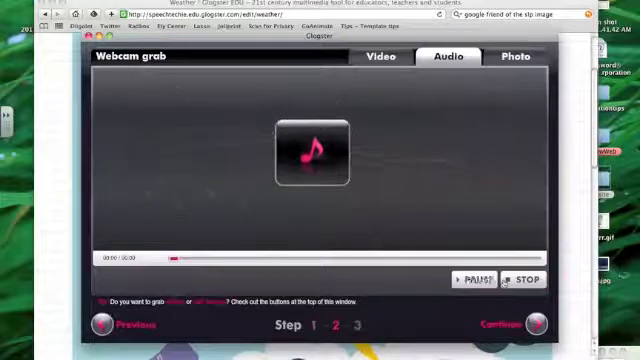
click(476, 278)
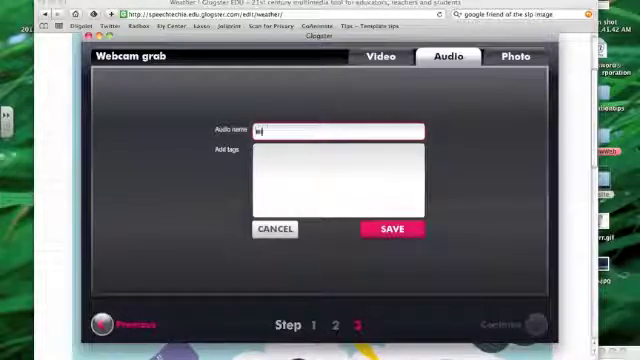
text(when its hot)
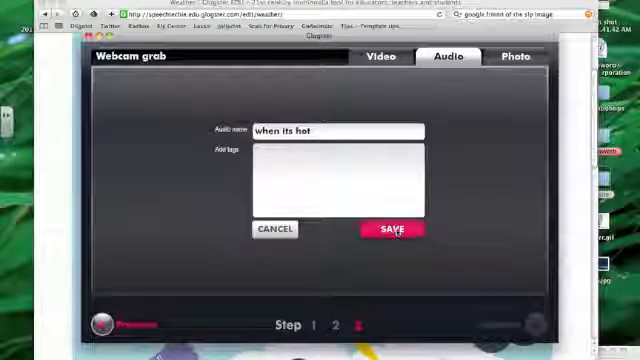
click(390, 230)
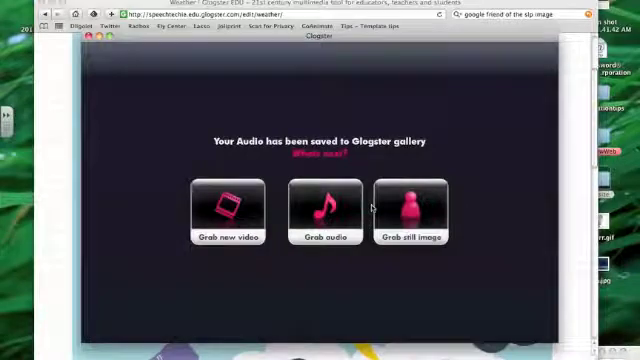
mouse_move(148, 104)
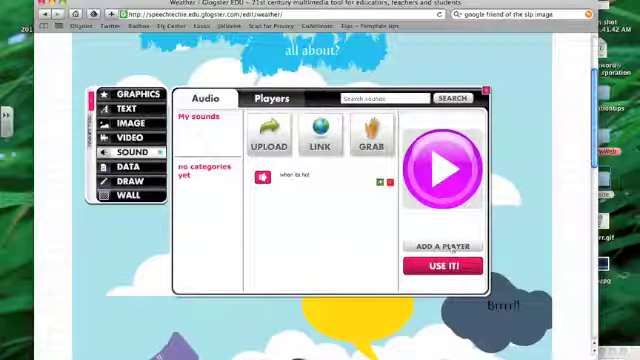
Place the 'when its hot' clip from My sounds onto the weather glog in a player.
click(276, 100)
text(songs about weather)
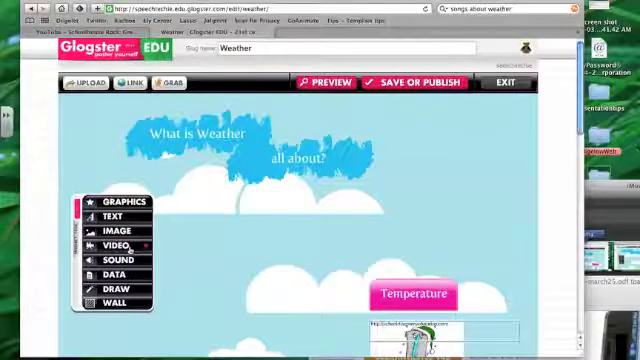
click(120, 244)
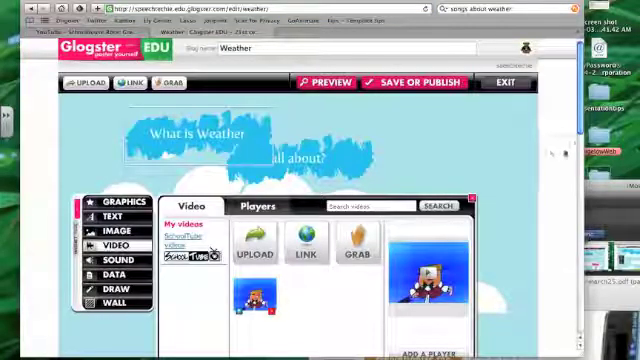
Browse the saved videos in the Video panel's My videos list.
scroll(down, 3)
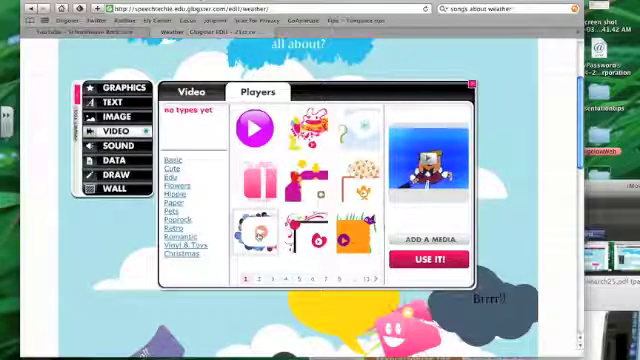
Choose a player design and add the video to the weather glog in it.
click(250, 230)
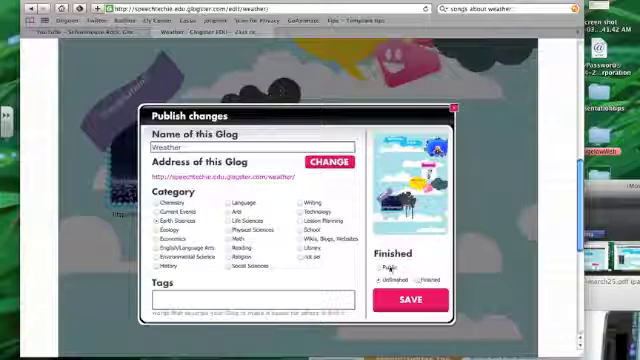
Publish the glog named 'Weather' as Finished.
click(378, 270)
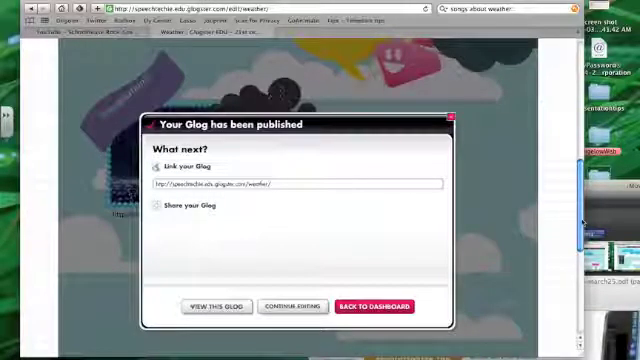
Tick 'Share your Glog' to reveal social links and the embed code.
click(158, 210)
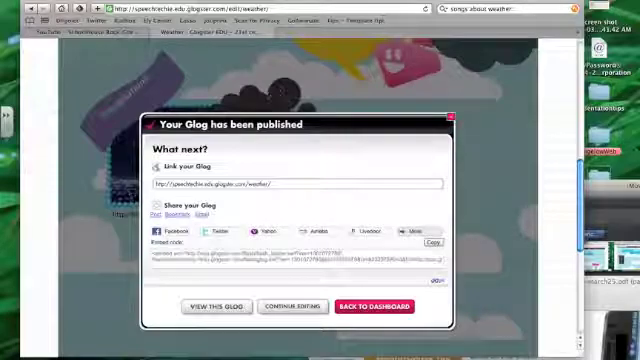